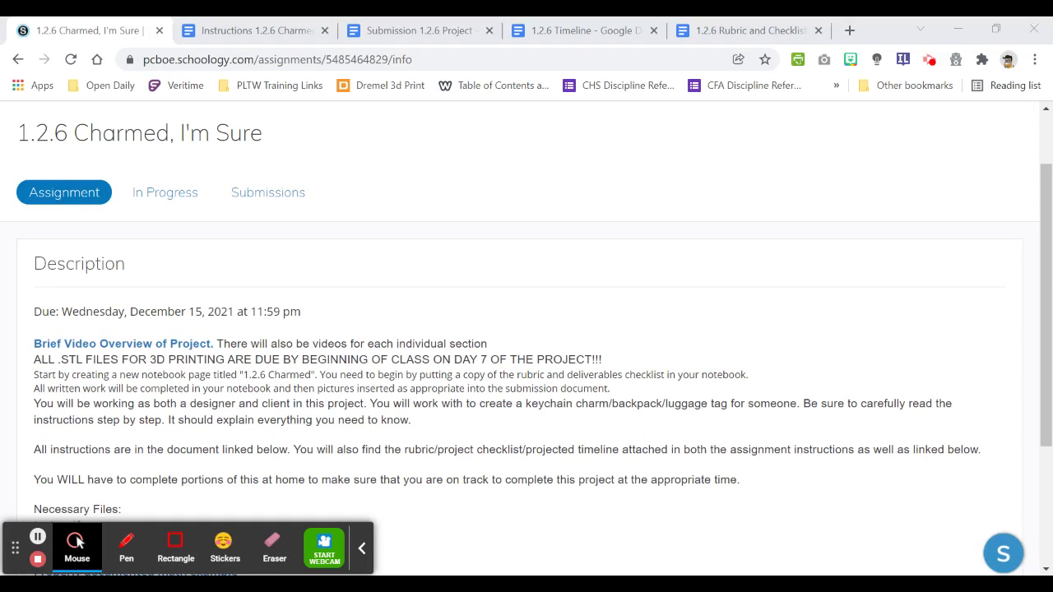
Scroll the 1.2.6 Charmed, I'm Sure assignment and open the Instructions document
{"action": "scroll", "scroll_direction": "down", "scroll_amount": 3}
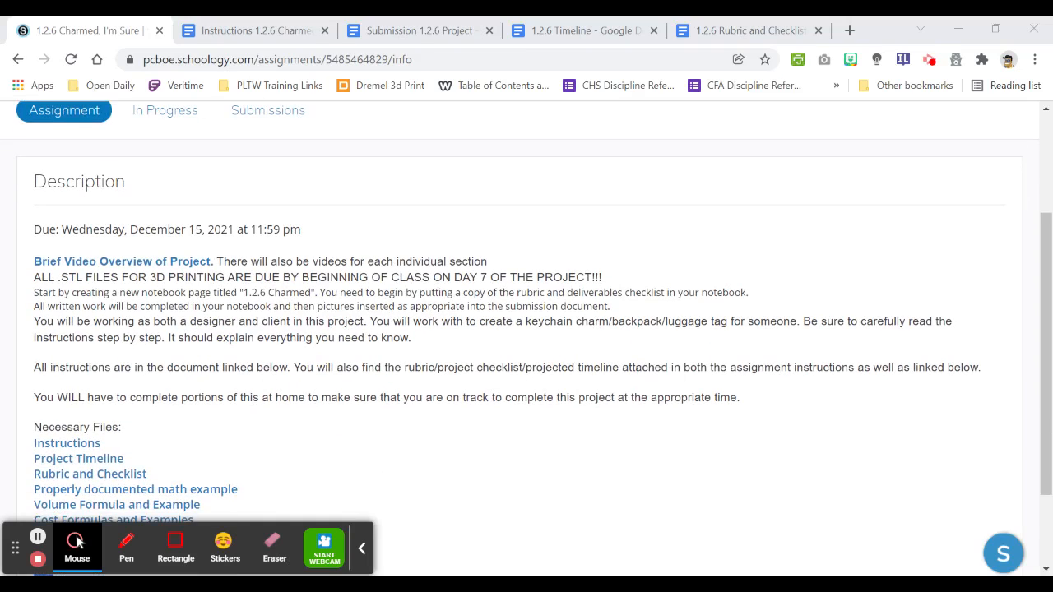
{"action": "left_click", "coordinate": [251, 31]}
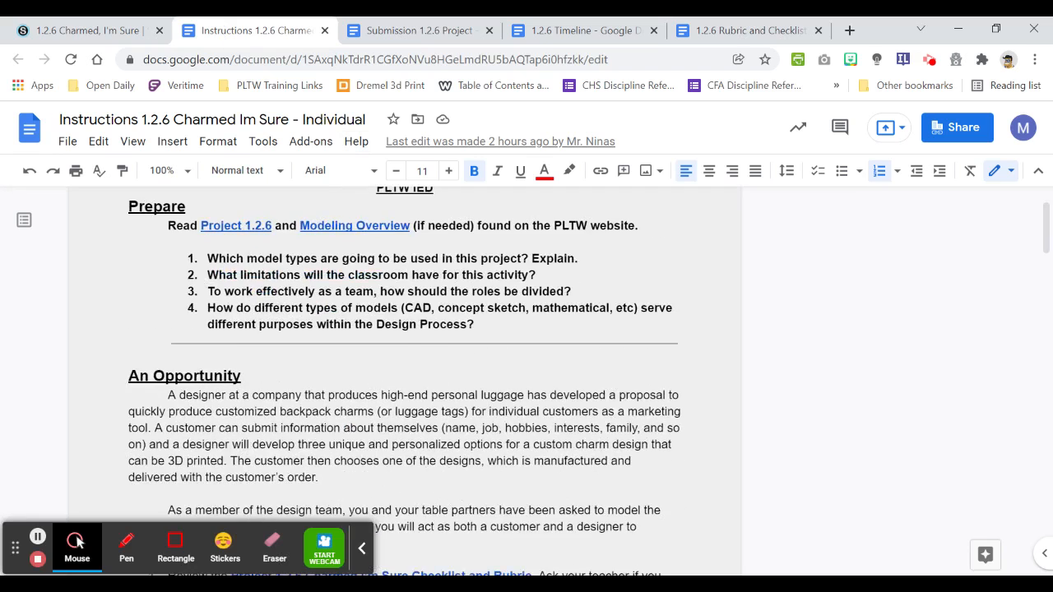
{"action": "scroll", "scroll_direction": "down", "scroll_amount": 3}
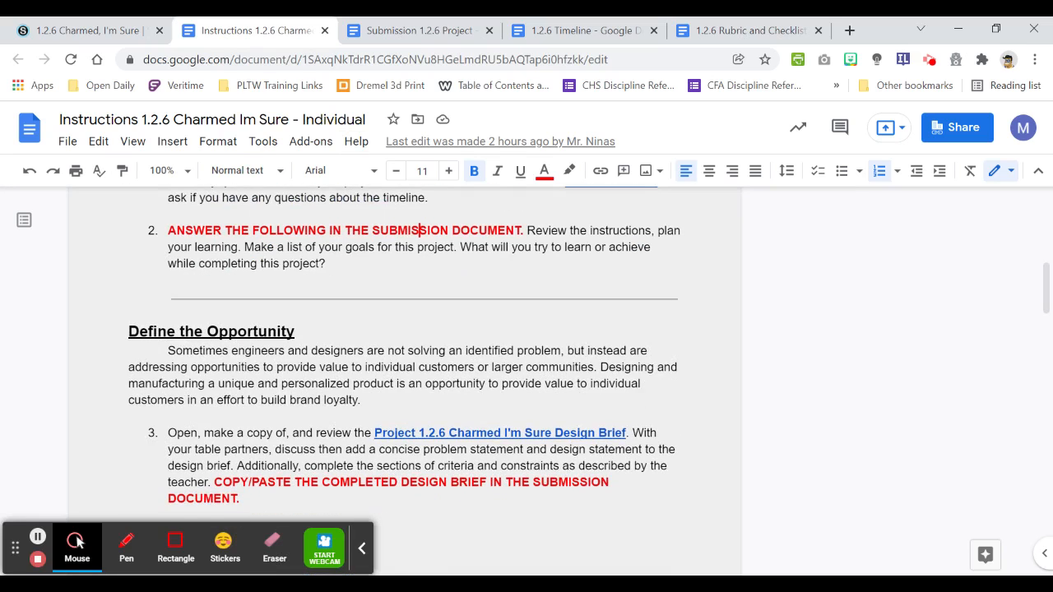
{"action": "scroll", "scroll_direction": "up", "scroll_amount": 3}
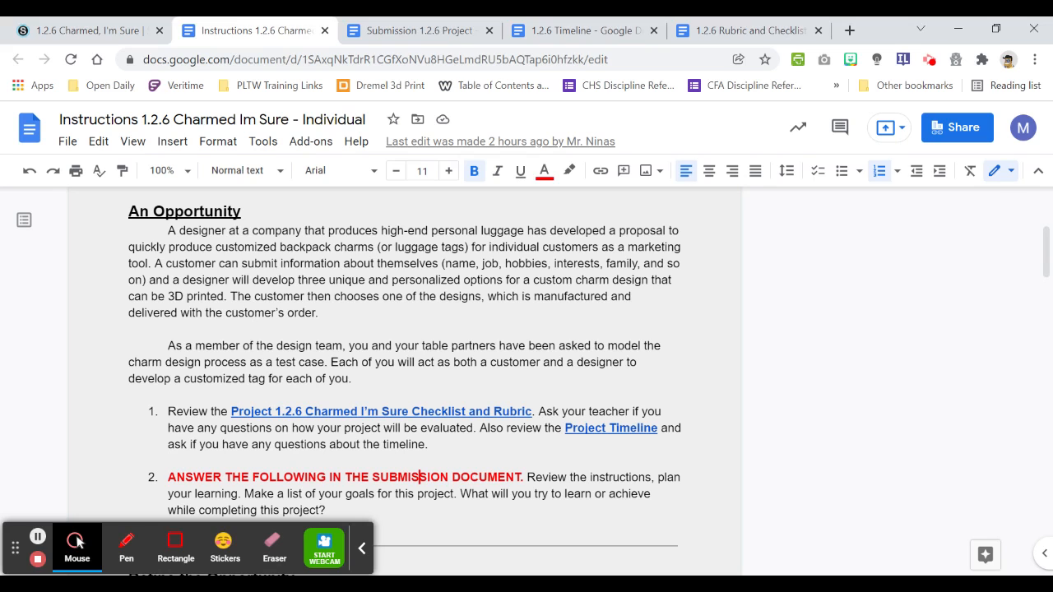
{"action": "scroll", "scroll_direction": "down", "scroll_amount": 3}
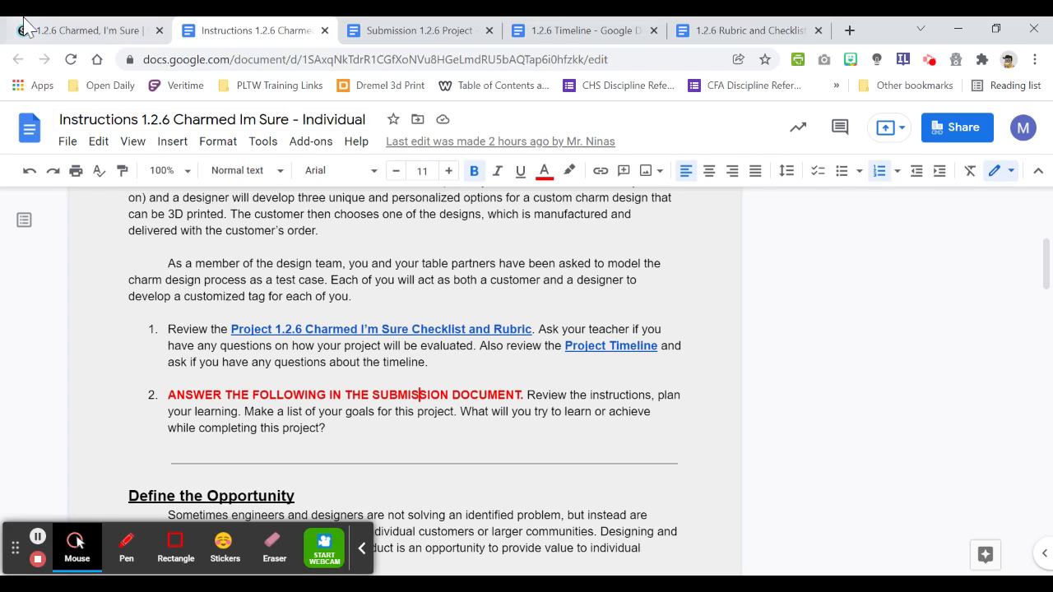
{"action": "left_click", "coordinate": [82, 30]}
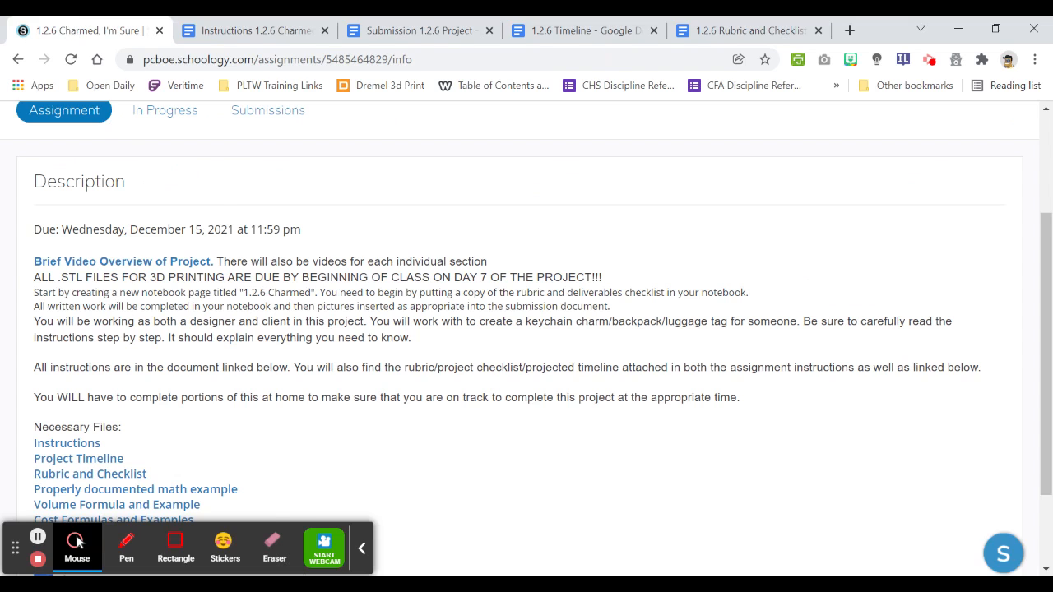
{"action": "scroll", "scroll_direction": "down", "scroll_amount": 3}
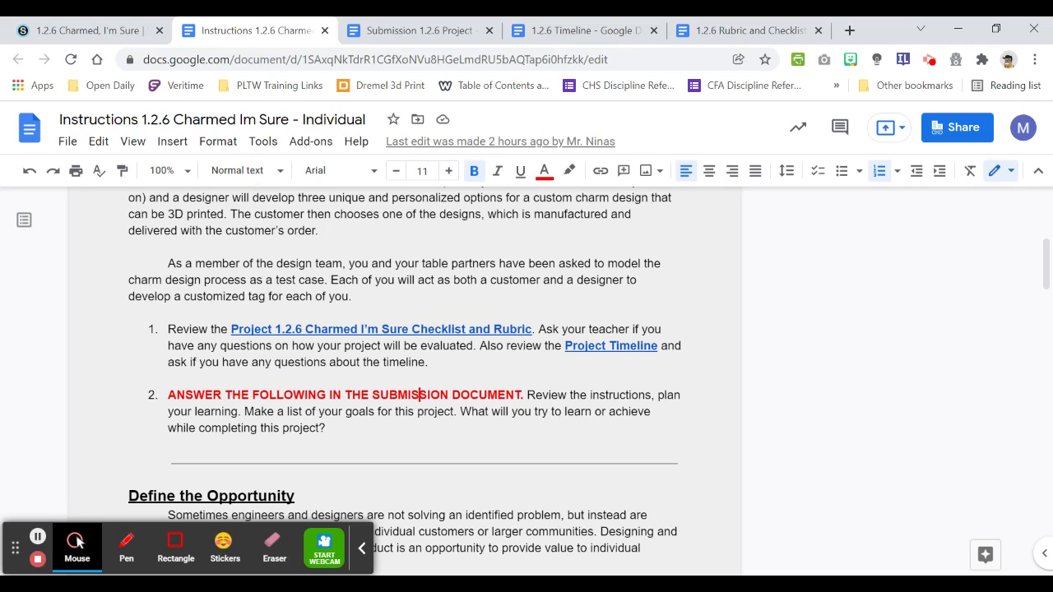
Read further into Define the Opportunity, then switch back to the Schoology assignment page
{"action": "scroll", "scroll_direction": "down", "scroll_amount": 3}
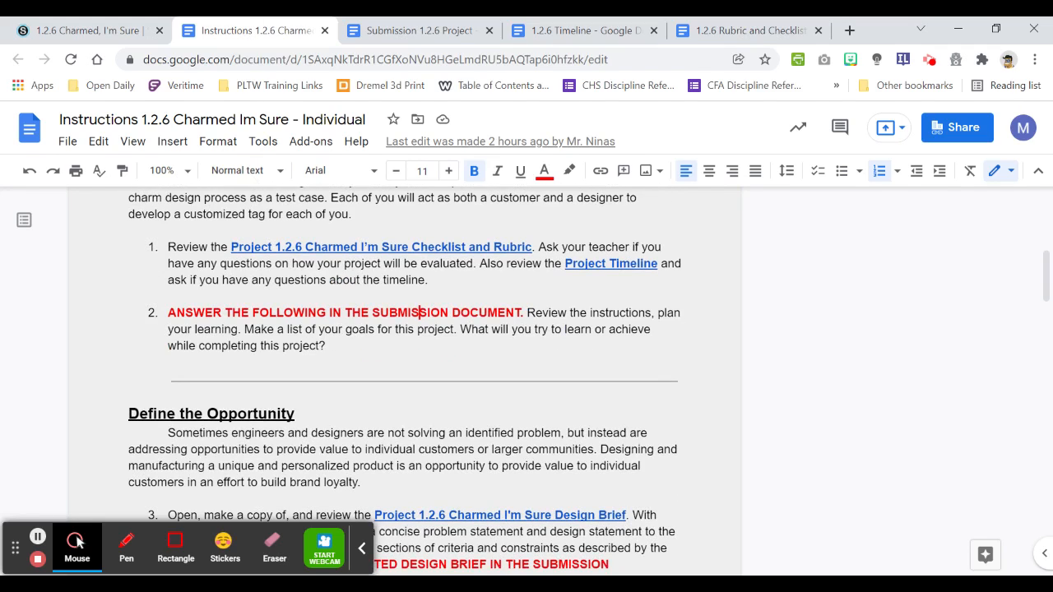
{"action": "left_click", "coordinate": [83, 30]}
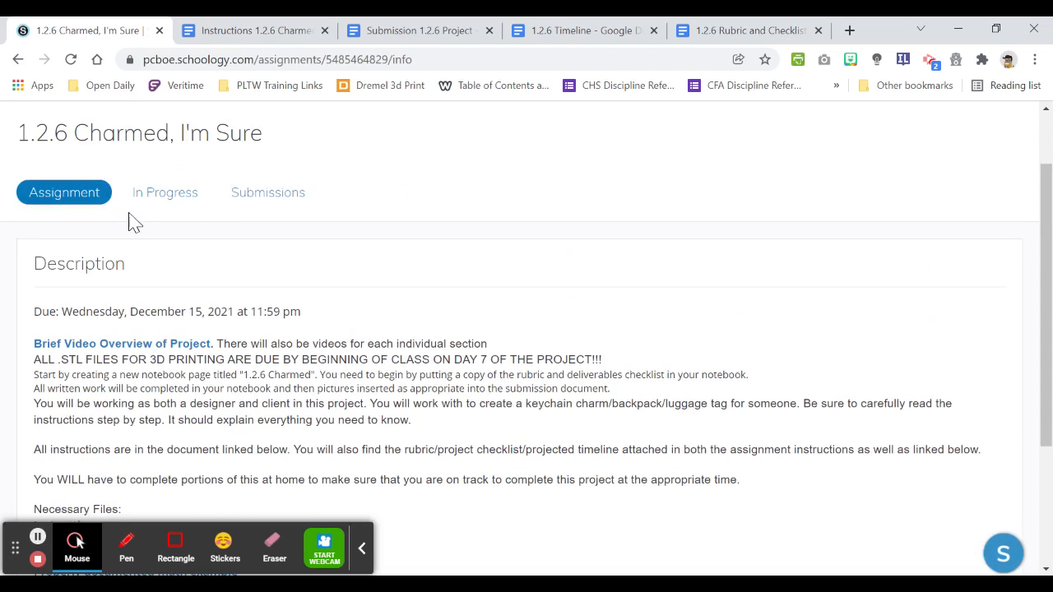
Open the Submission 1.2.6 Project document and select the question 2 TYPE ANSWERS HERE box
{"action": "left_click", "coordinate": [251, 31]}
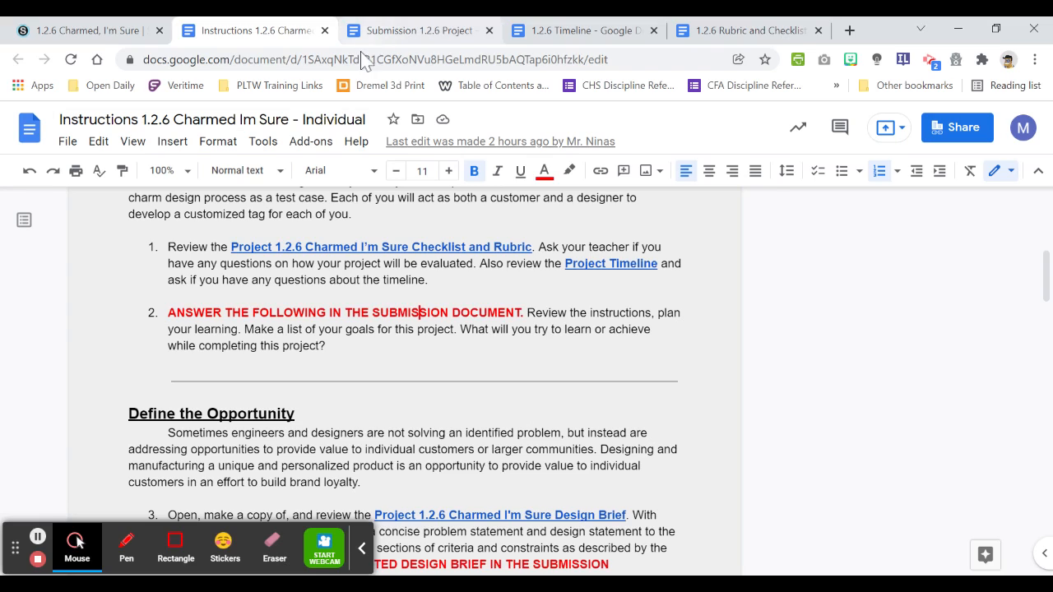
{"action": "left_click", "coordinate": [418, 30]}
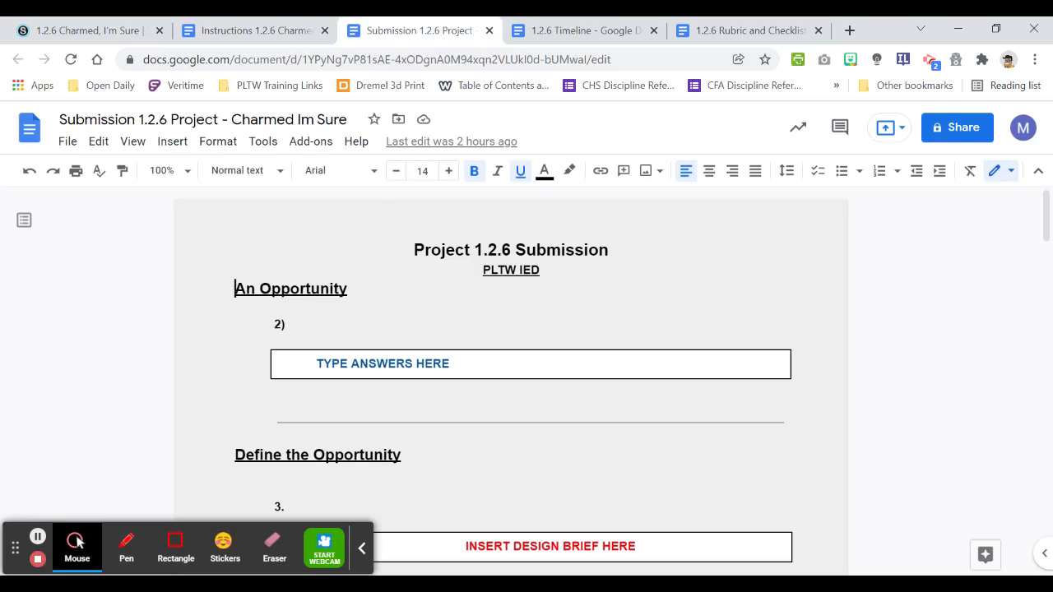
{"action": "left_click", "coordinate": [494, 363]}
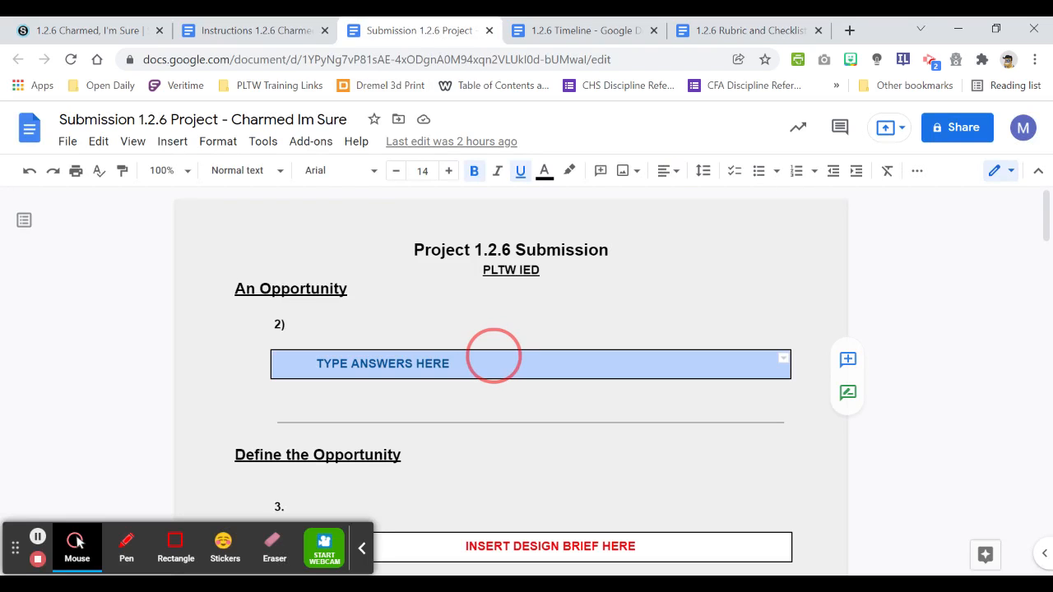